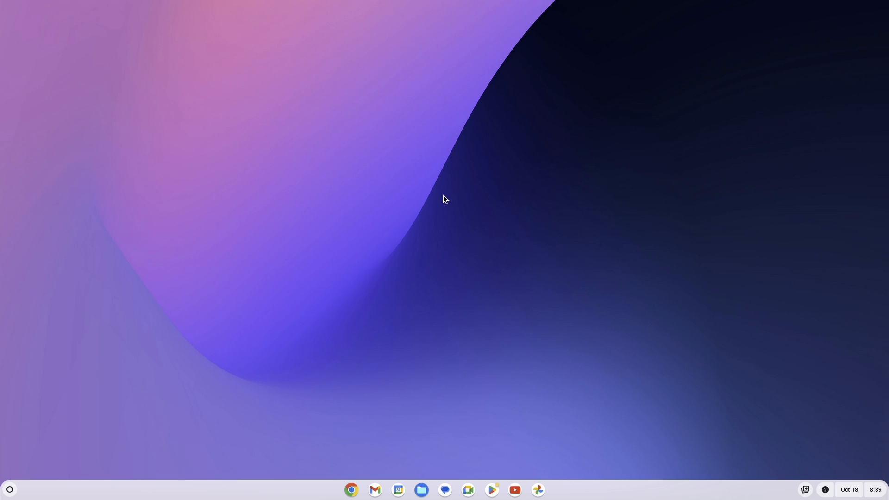
pyautogui.moveTo(347, 419)
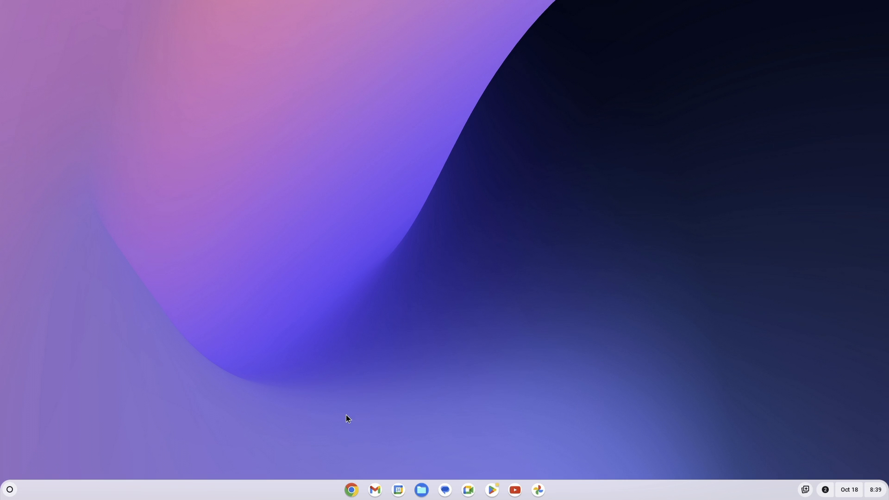
# Bring up the Chrome window showing the Chromebook Recovery Utility store page.
pyautogui.click(351, 490)
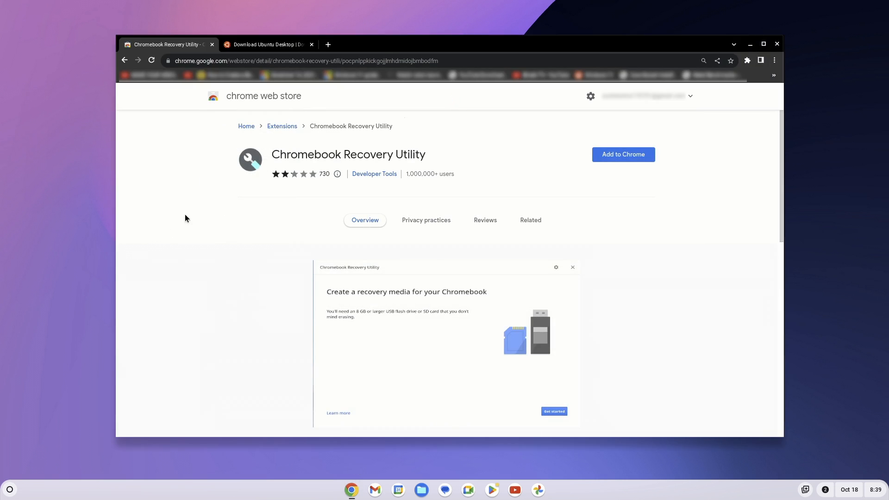
# Add the Chromebook Recovery Utility extension to Chrome from its Web Store page.
pyautogui.click(266, 45)
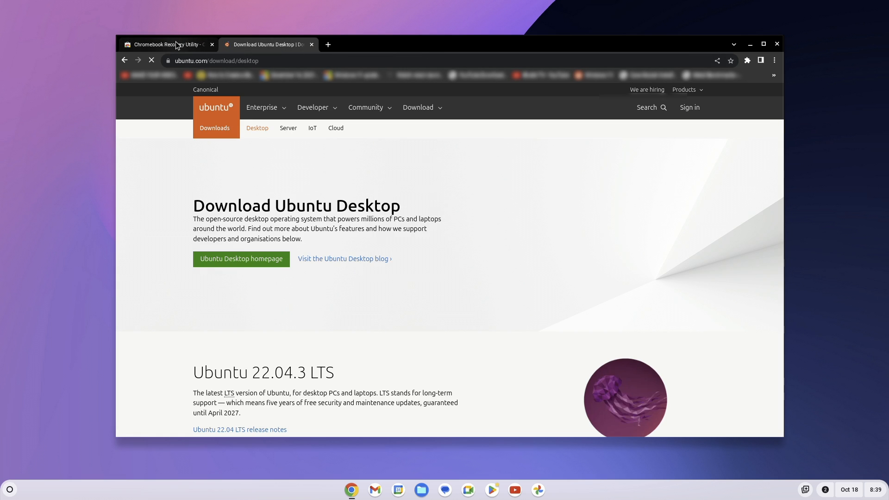
pyautogui.click(165, 45)
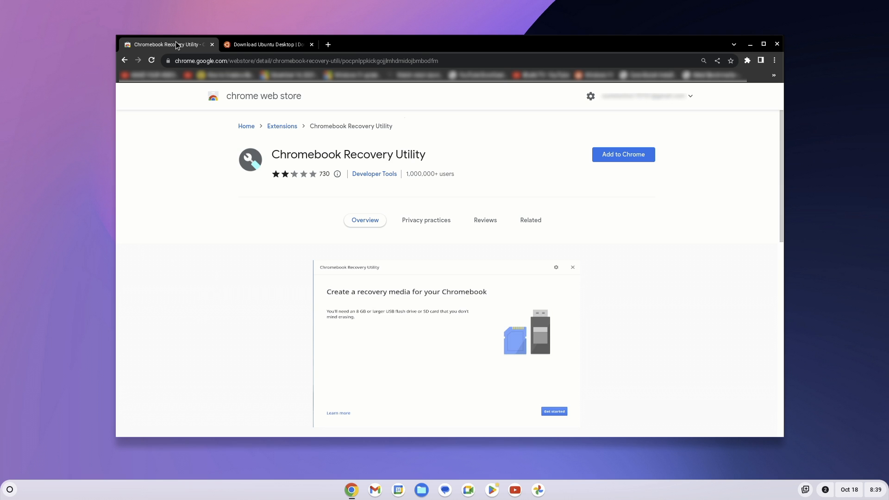
pyautogui.moveTo(622, 155)
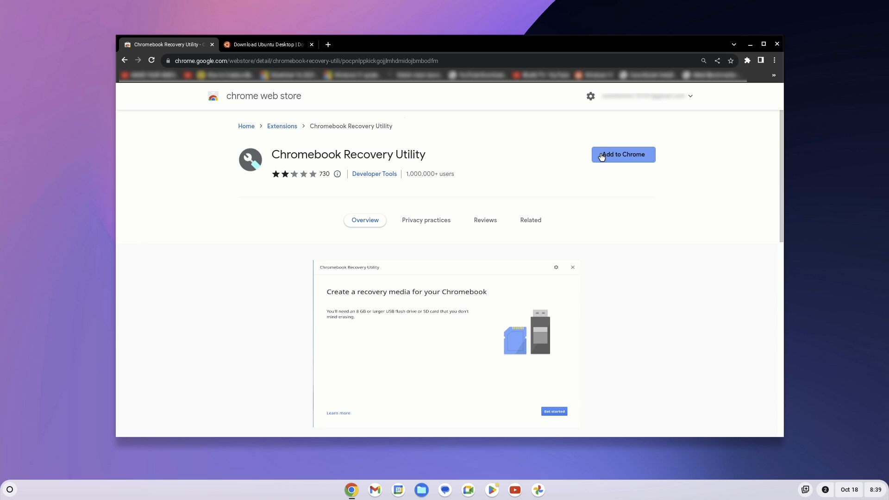
pyautogui.click(623, 155)
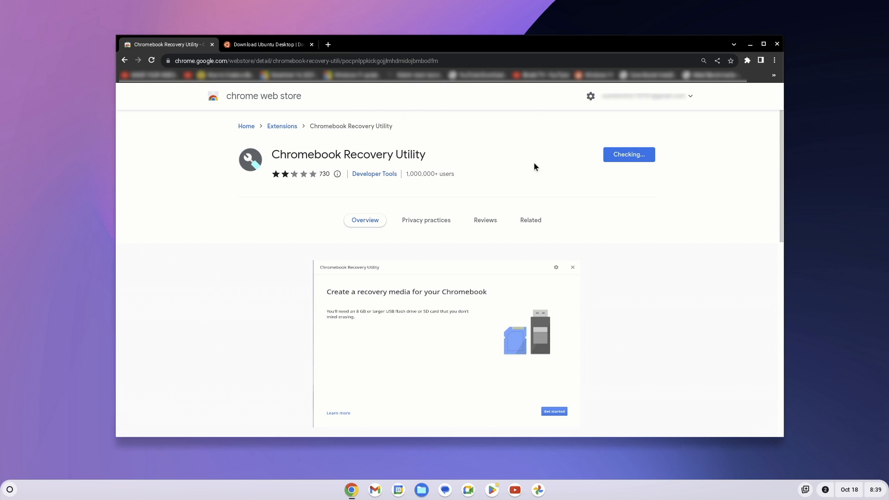
pyautogui.click(628, 154)
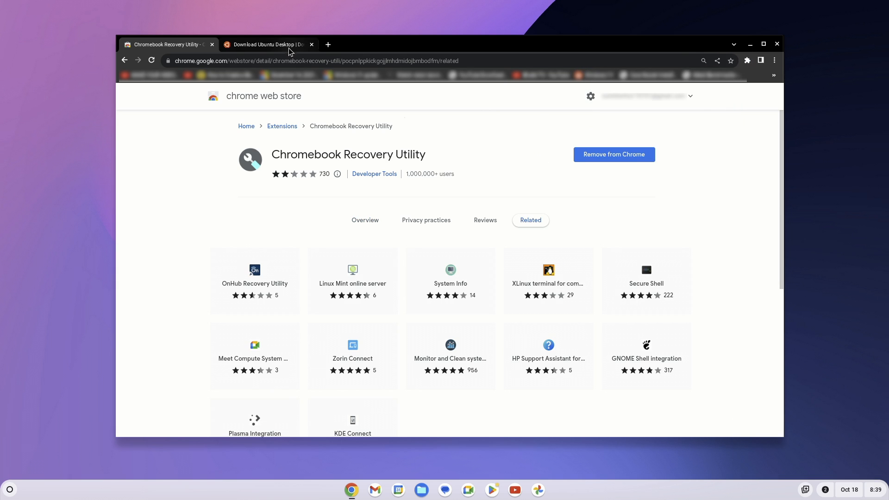
# Start the Ubuntu Desktop 23.10 ISO download from the Ubuntu site.
pyautogui.click(267, 44)
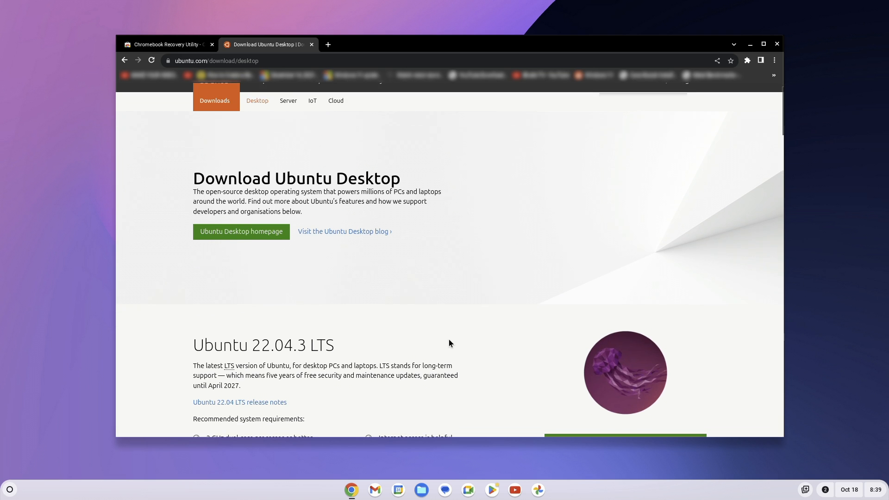
pyautogui.scroll(-3)
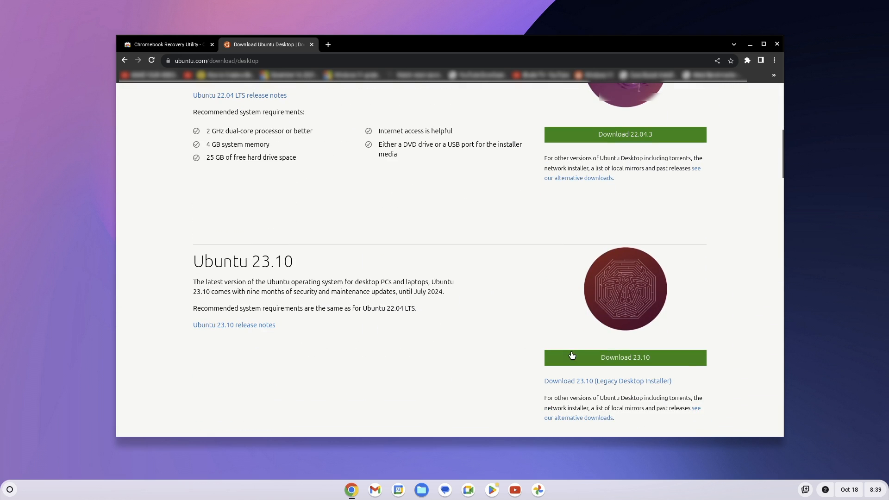
pyautogui.click(624, 357)
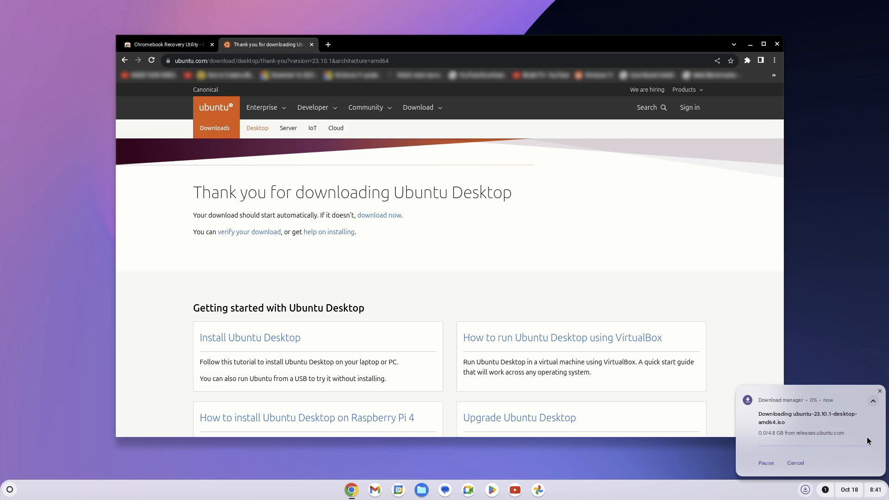
pyautogui.moveTo(859, 439)
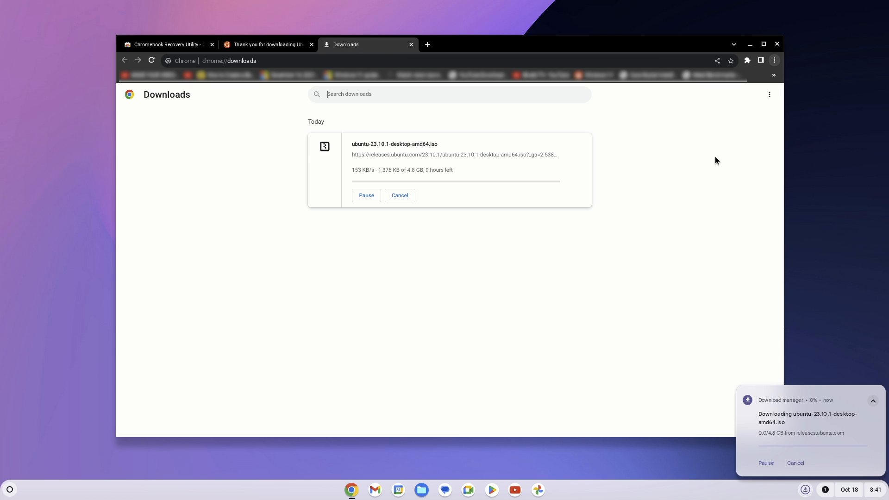
pyautogui.moveTo(481, 250)
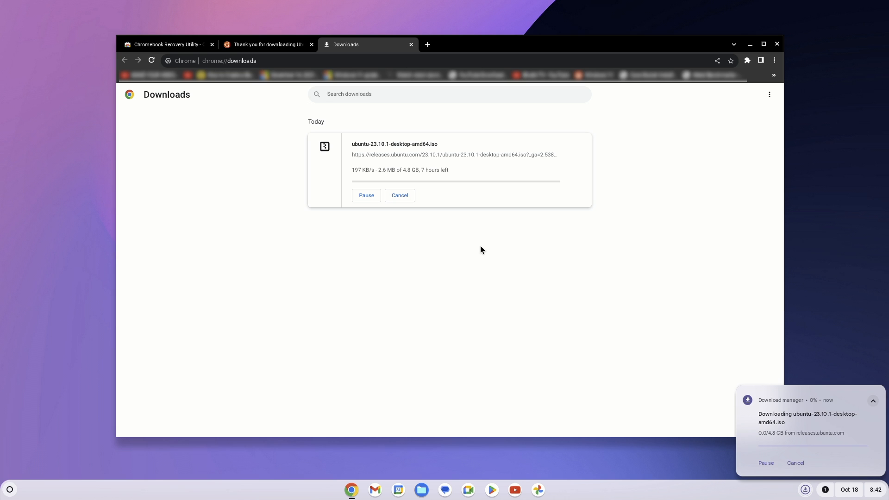
pyautogui.moveTo(478, 245)
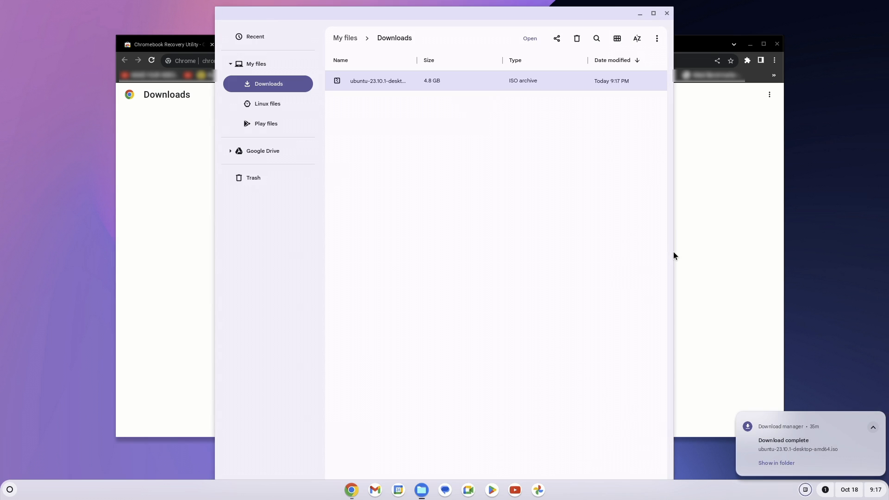
pyautogui.moveTo(486, 84)
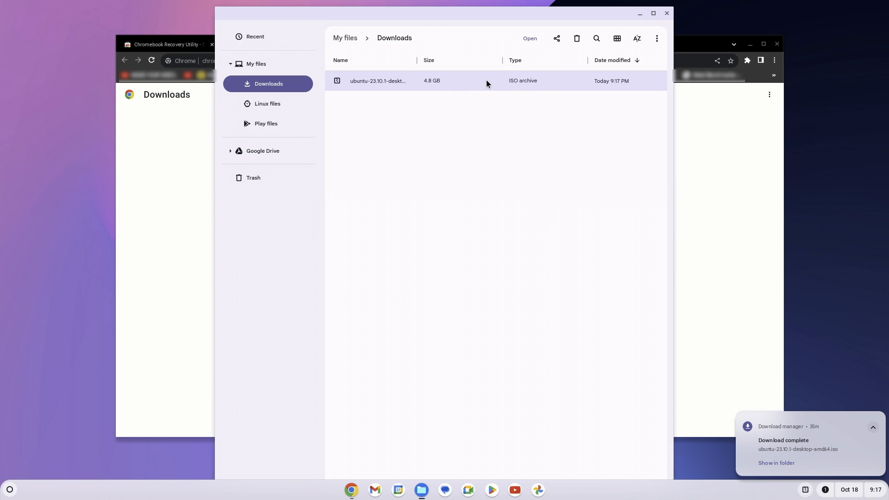
# Rename the Ubuntu 23.10.1 ISO in Downloads to a .bin file.
pyautogui.rightClick(486, 84)
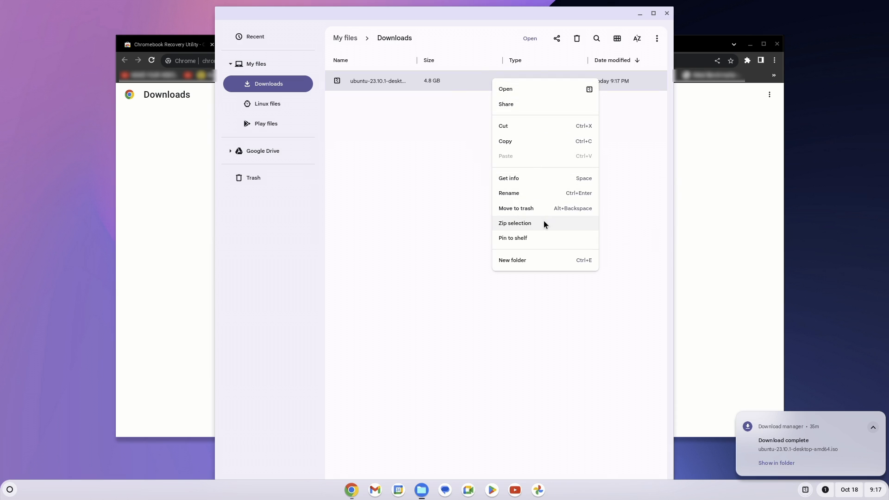
pyautogui.click(509, 193)
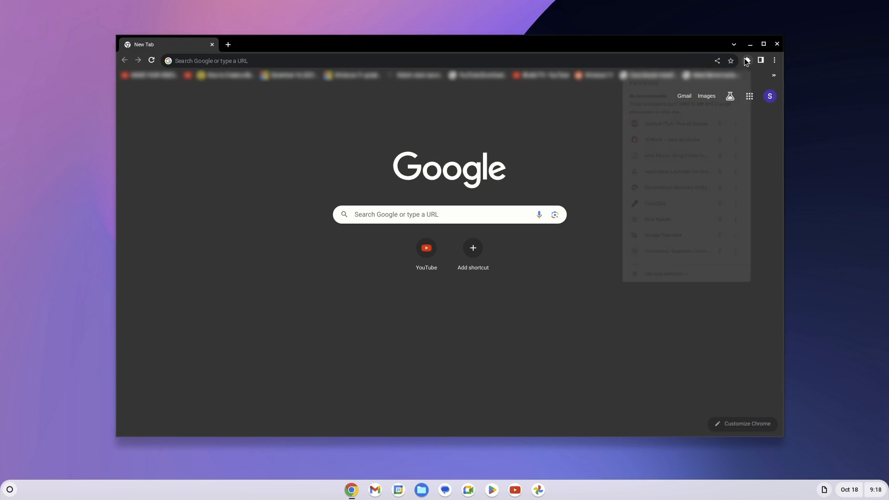
# Launch Chromebook Recovery Utility from the Extensions menu and close Chrome.
pyautogui.click(747, 61)
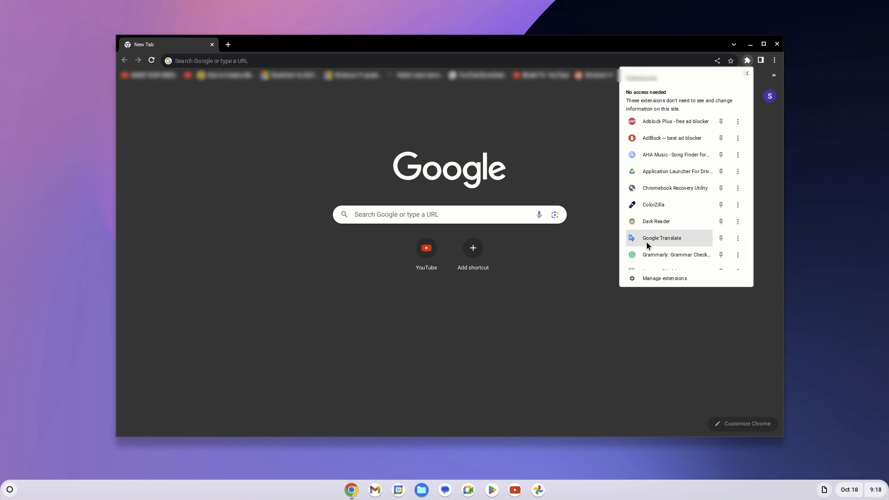
pyautogui.click(674, 188)
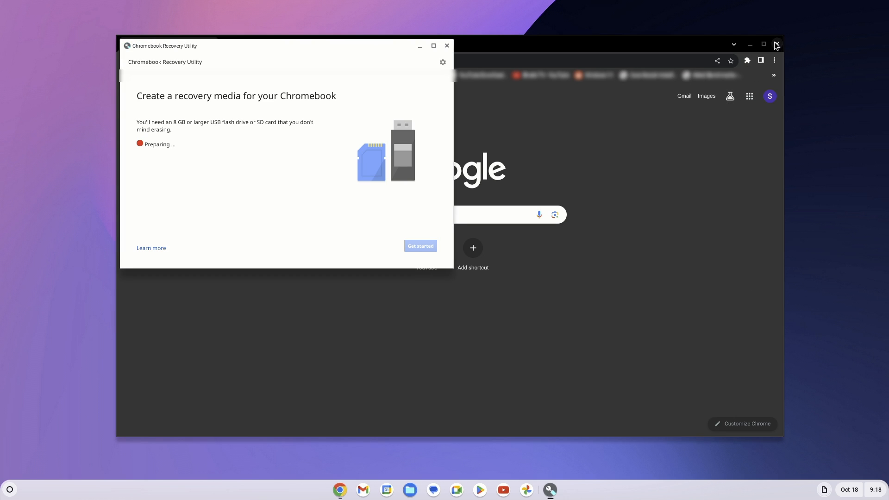
pyautogui.click(776, 44)
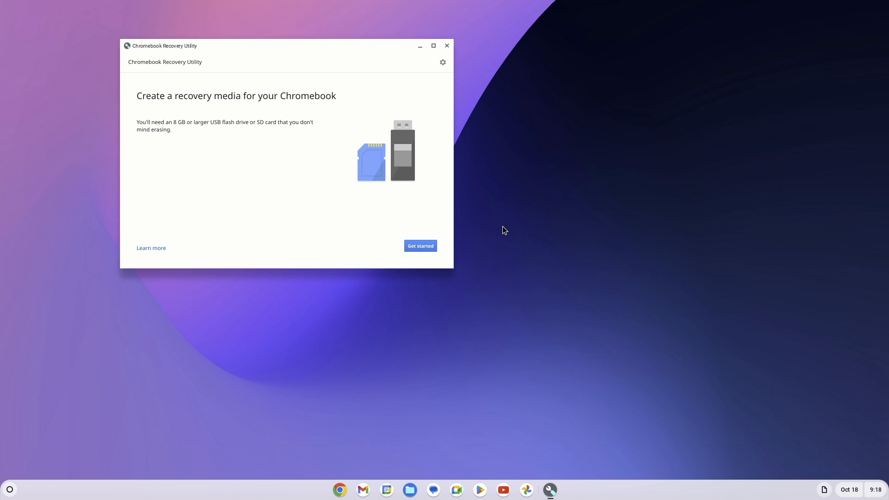
# Choose the local ubuntu-23.10.1 .bin image from Downloads as the source.
pyautogui.click(443, 62)
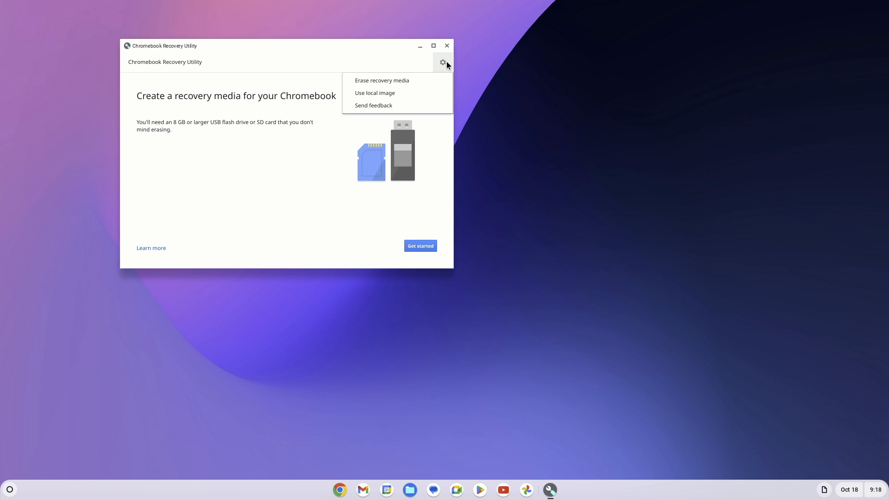
pyautogui.click(374, 93)
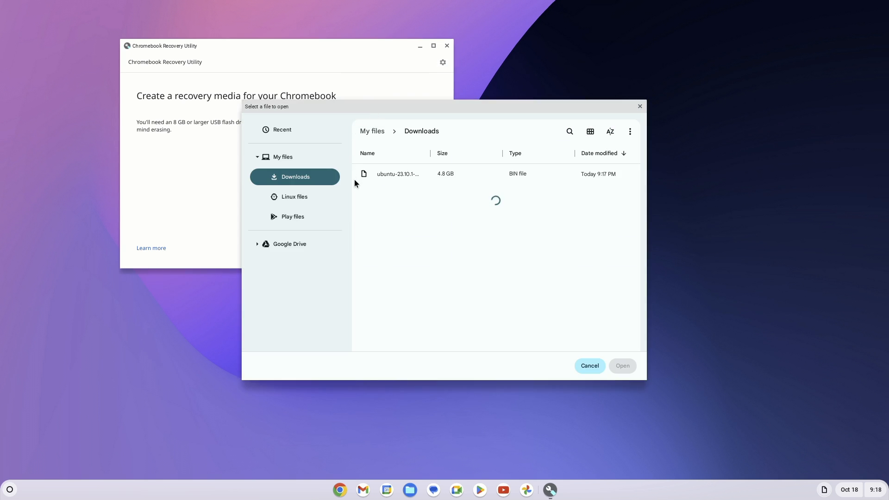
pyautogui.click(398, 173)
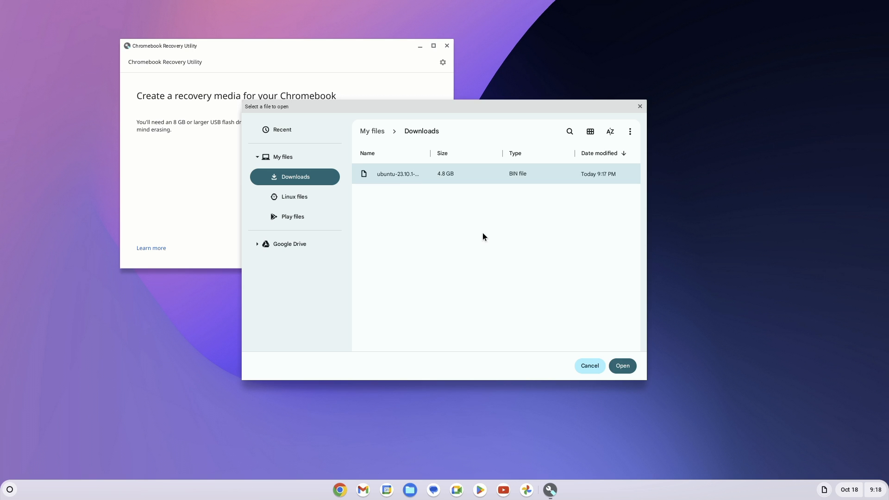
pyautogui.click(621, 366)
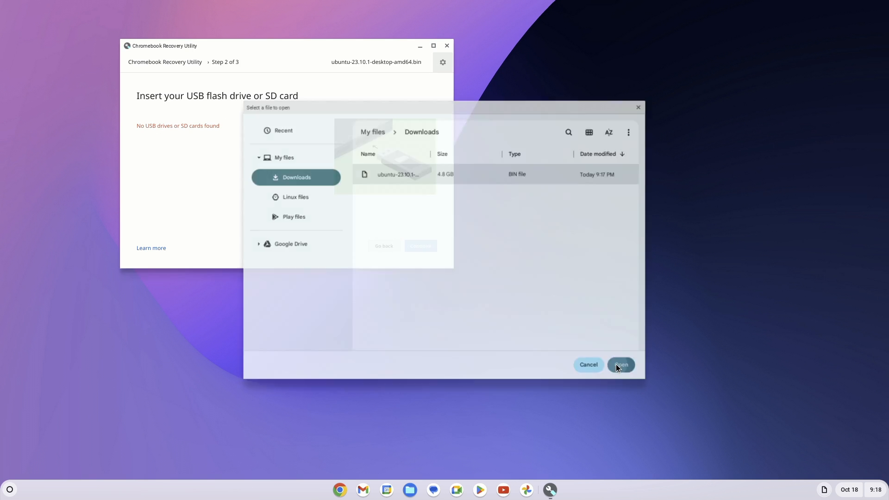
pyautogui.click(621, 365)
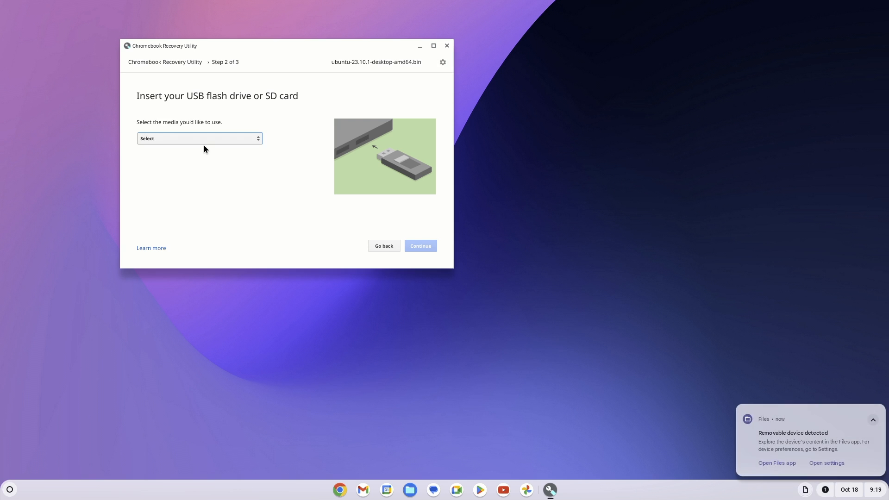
# Select the 57.3 GB USB drive as target and begin creating the media.
pyautogui.click(198, 138)
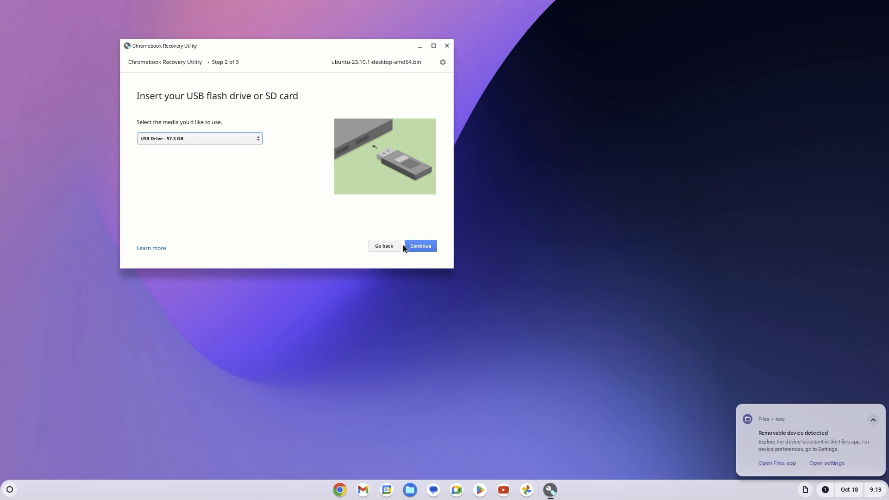
pyautogui.click(421, 246)
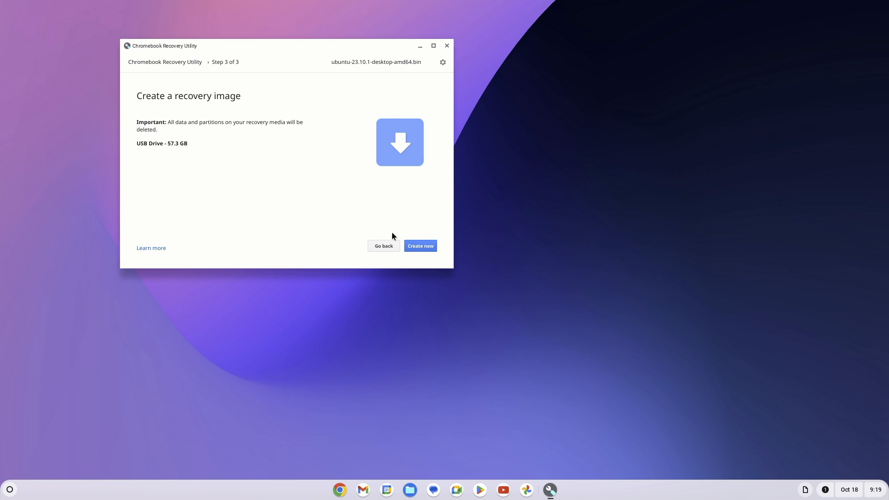
pyautogui.click(420, 246)
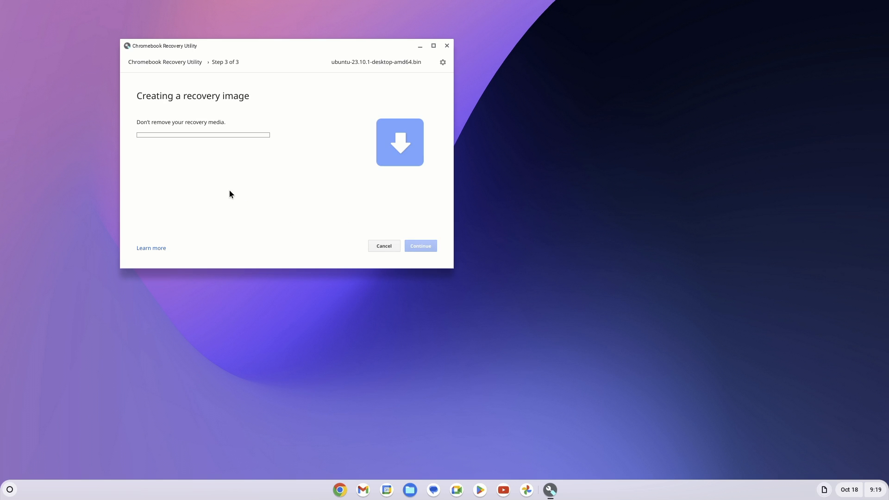